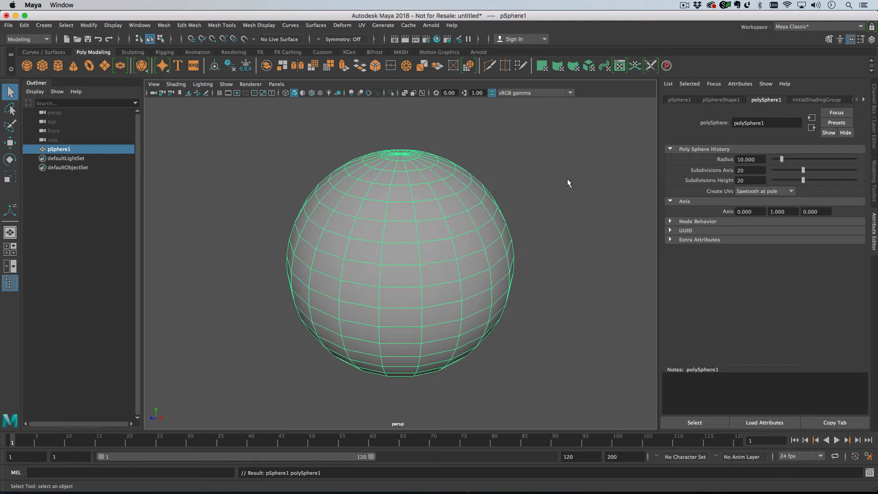
Extrude one upper-left face of the sphere via Edit Mesh > Extrude, forming a dent.
click(357, 229)
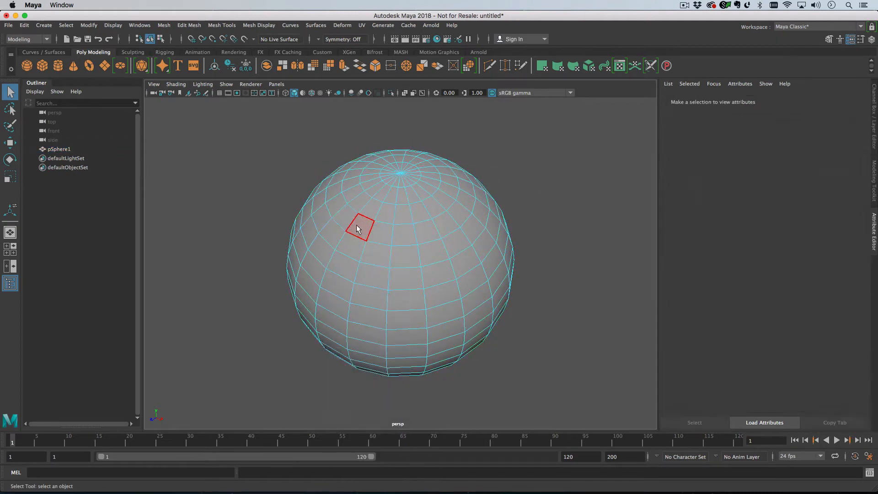
click(188, 25)
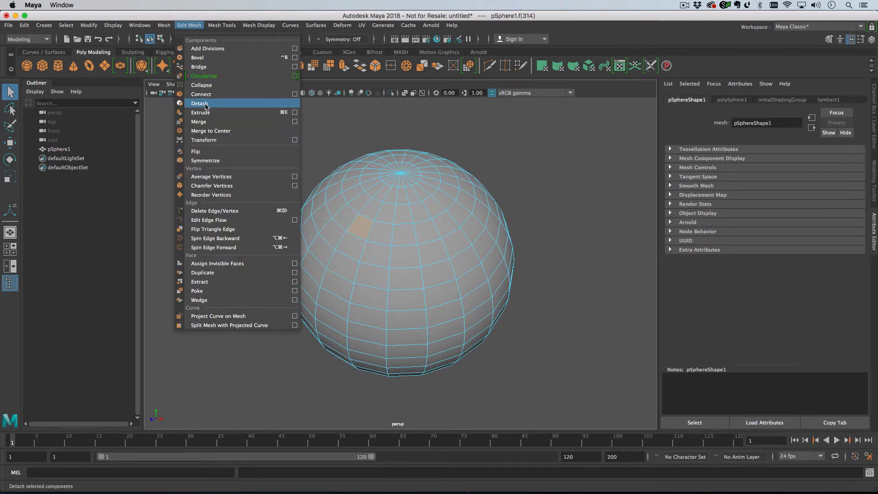
click(200, 112)
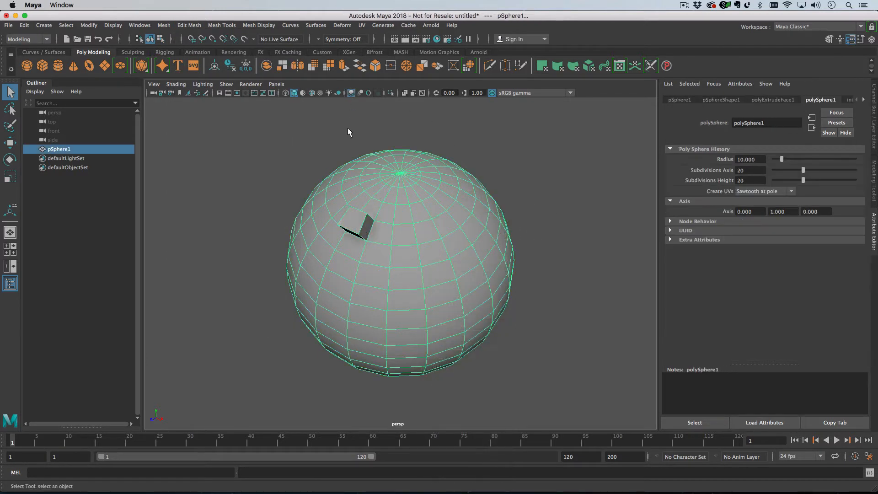
Create a ProSet on polyExtrudeFace1 with Invert Components off, so no faces extrude.
click(44, 25)
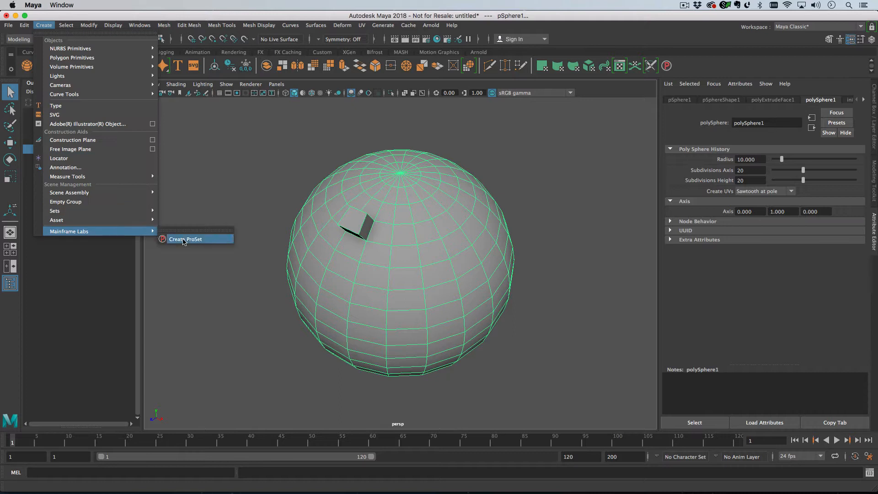
click(186, 240)
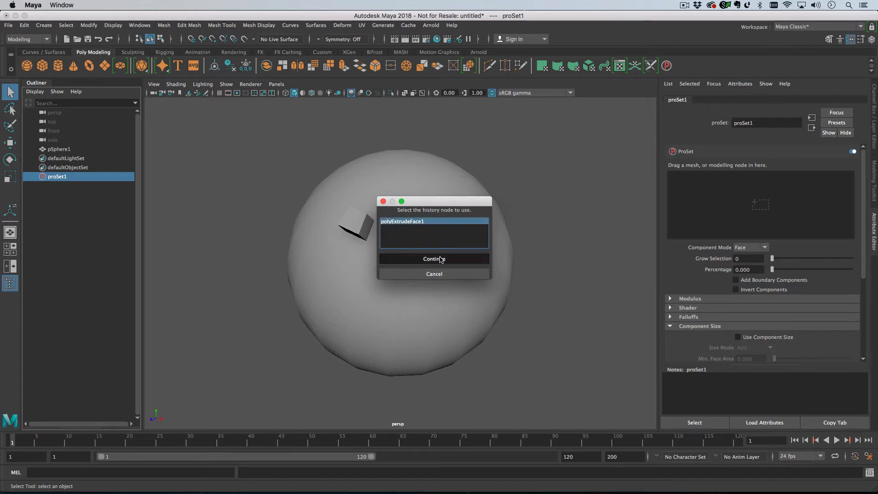
click(434, 258)
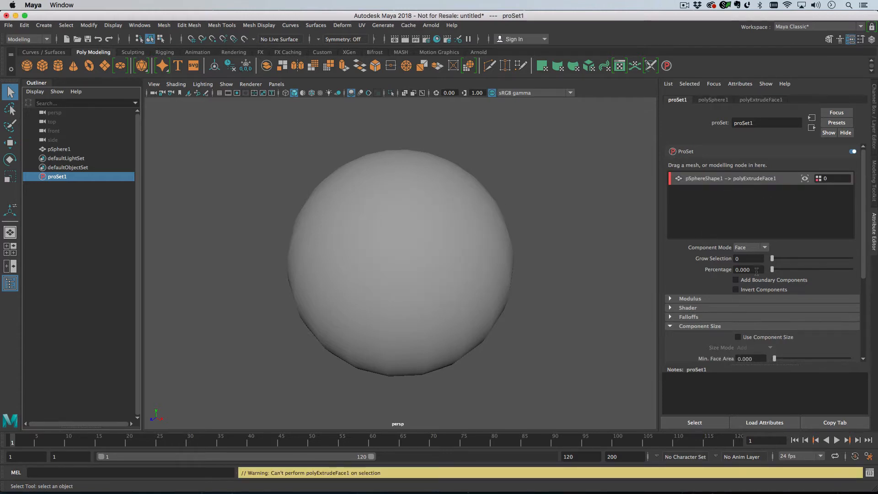
mouse_move(728, 328)
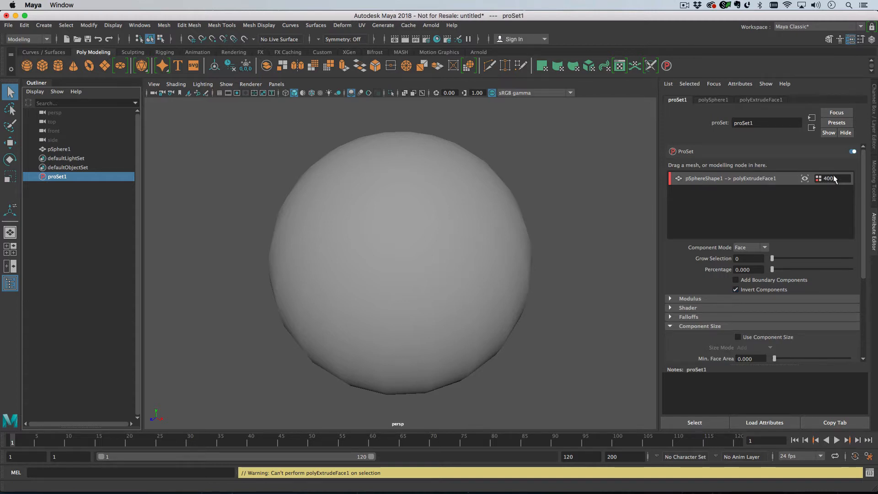
click(736, 289)
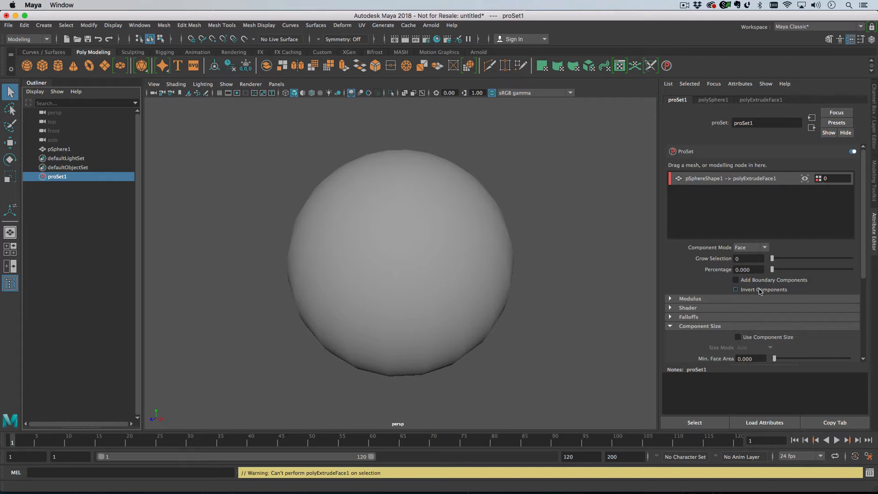
click(736, 290)
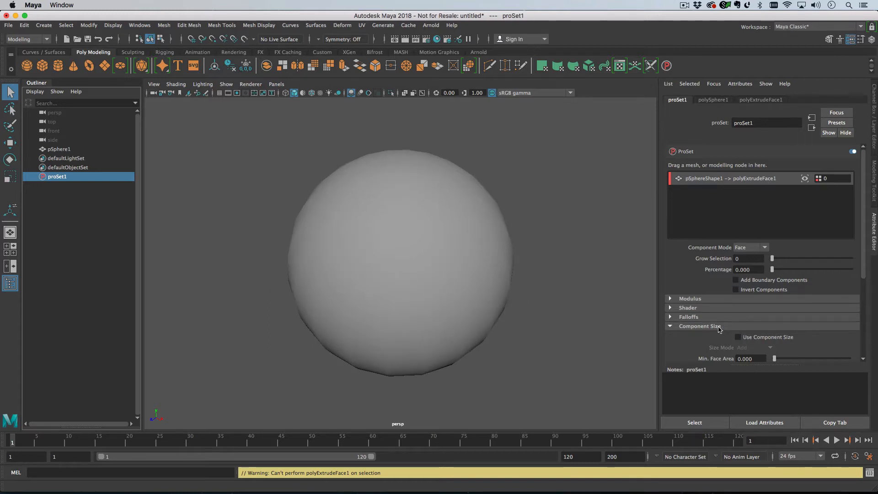
Enable Use Component Size with Min Face Area 3.9 and Max Face Area 5.61.
click(738, 337)
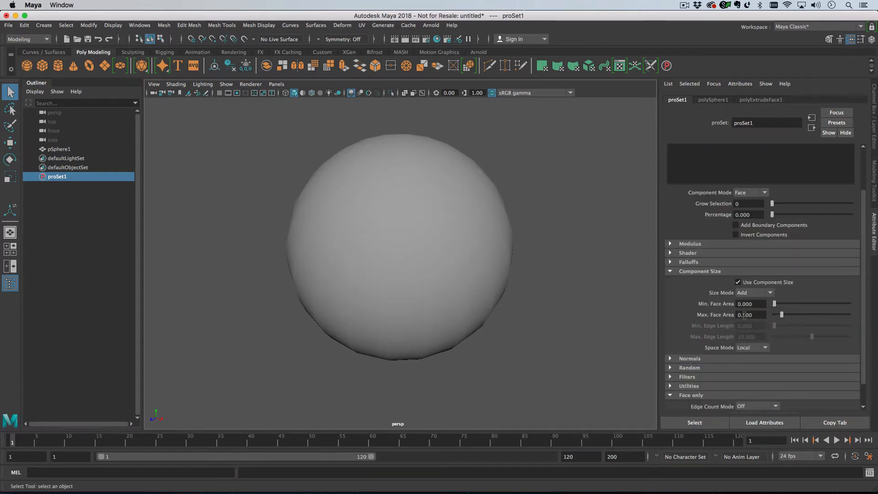
drag(781, 314, 822, 314)
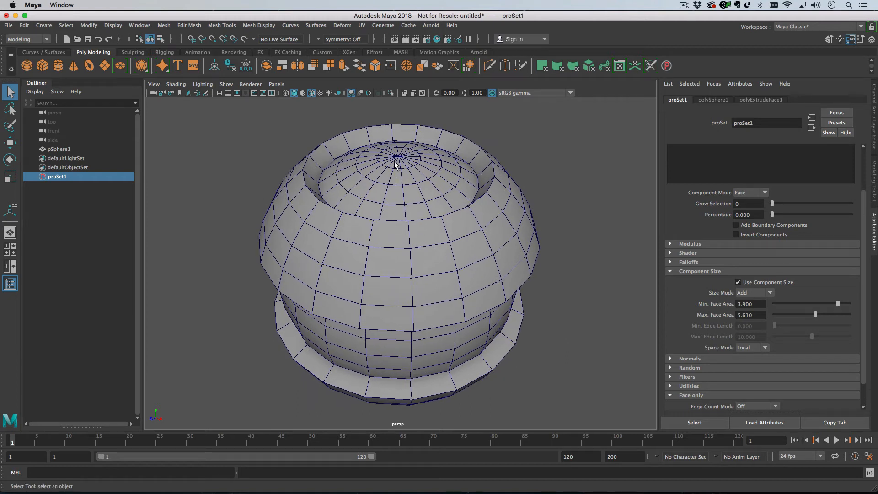
mouse_move(369, 247)
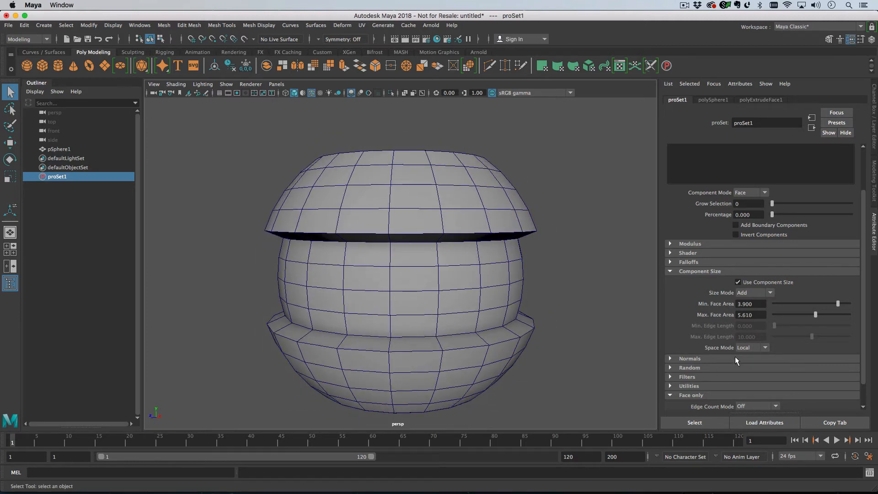
mouse_move(516, 273)
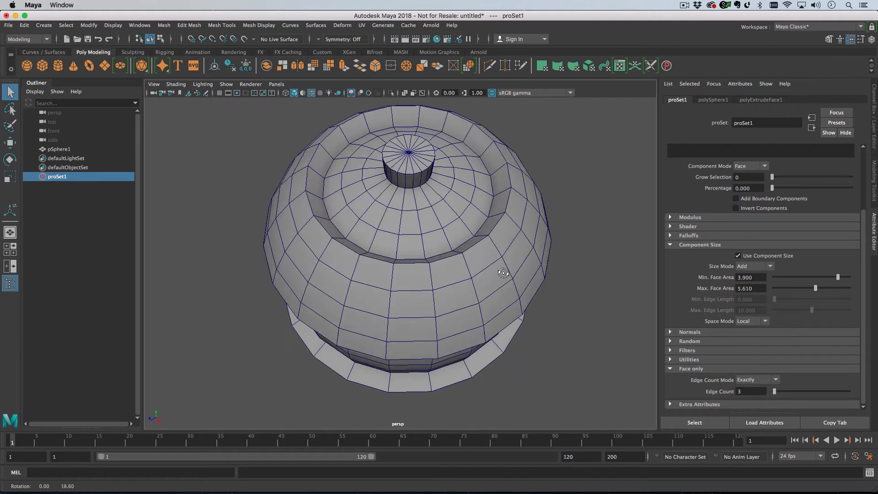
Orbit the view to see the three-sided pole faces extruded as a knob.
drag(504, 273, 527, 214)
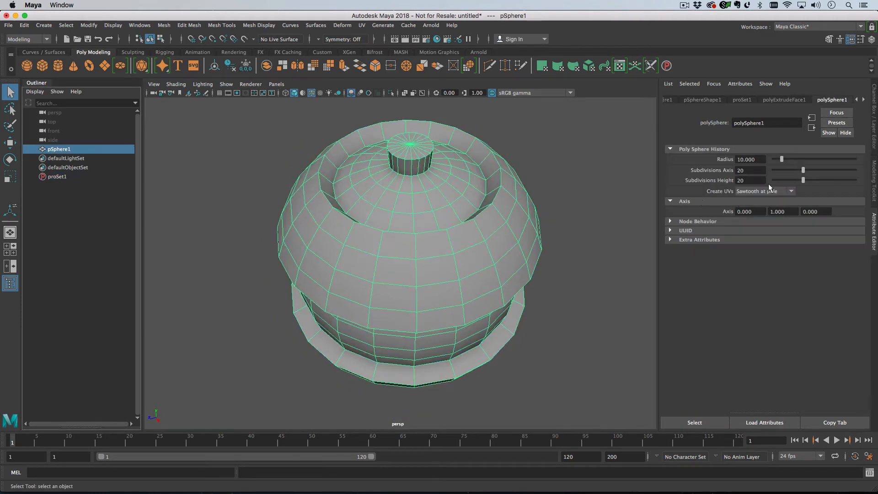
Raise polySphere1's Subdivisions Axis to 28, then reselect proSet1's settings.
drag(803, 170, 809, 170)
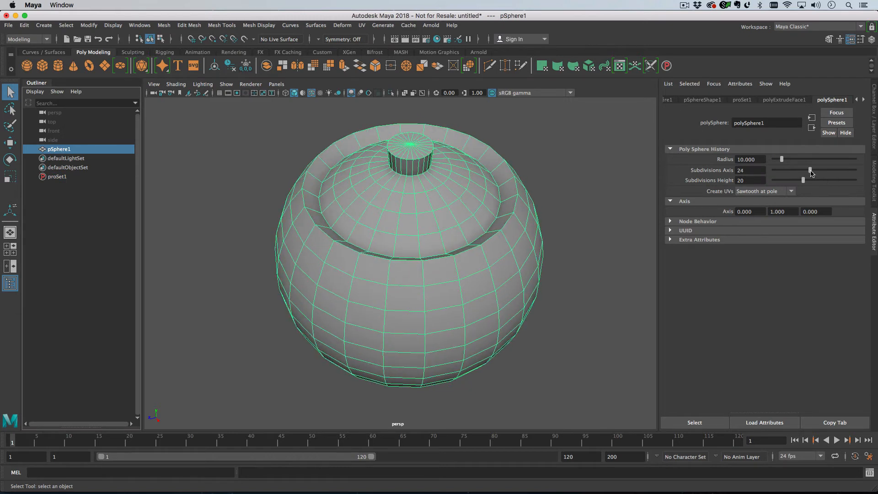
drag(808, 170, 812, 169)
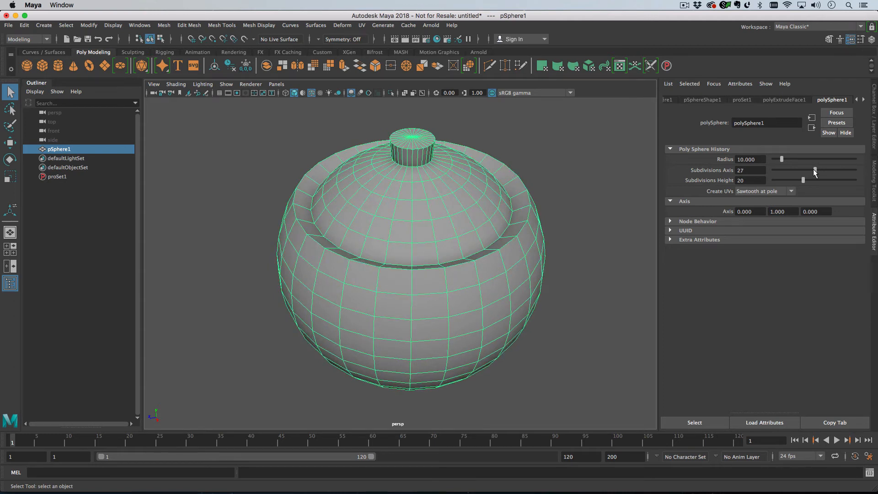
drag(814, 171, 816, 170)
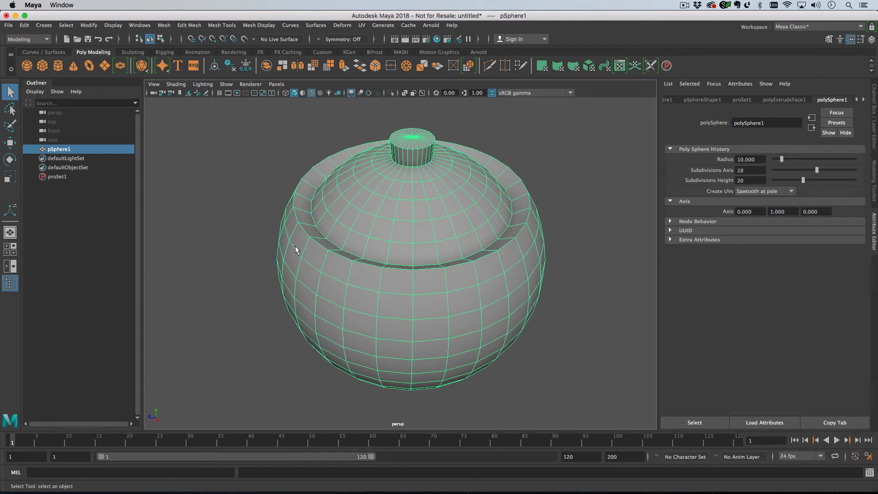
mouse_move(384, 241)
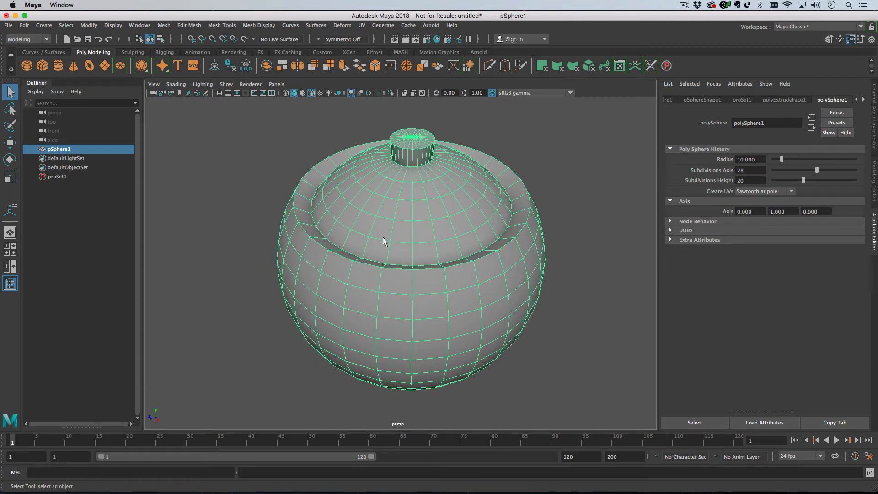
click(57, 176)
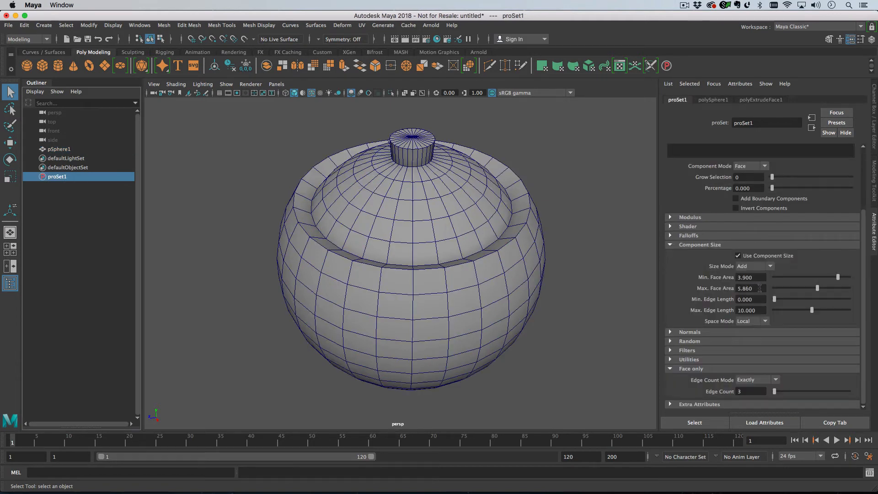
Retune the Min/Max Face Area limits so the extruded bands move to a flared lower rim.
drag(816, 288, 832, 288)
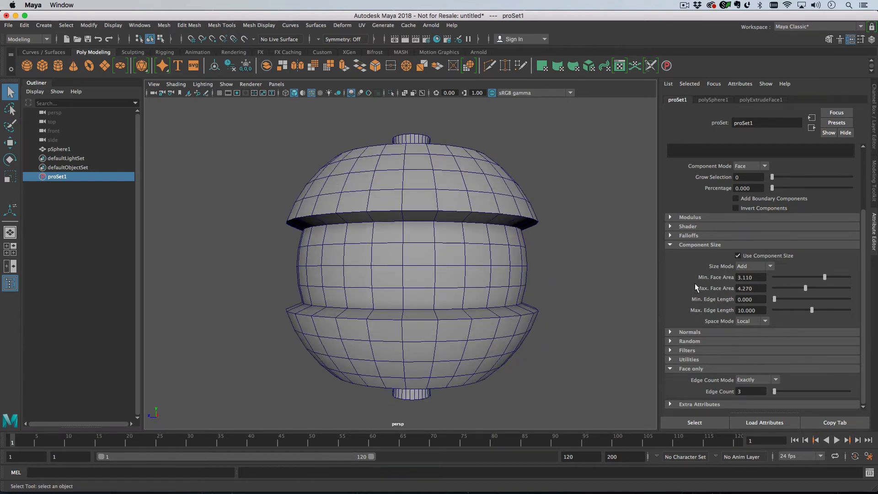
click(736, 208)
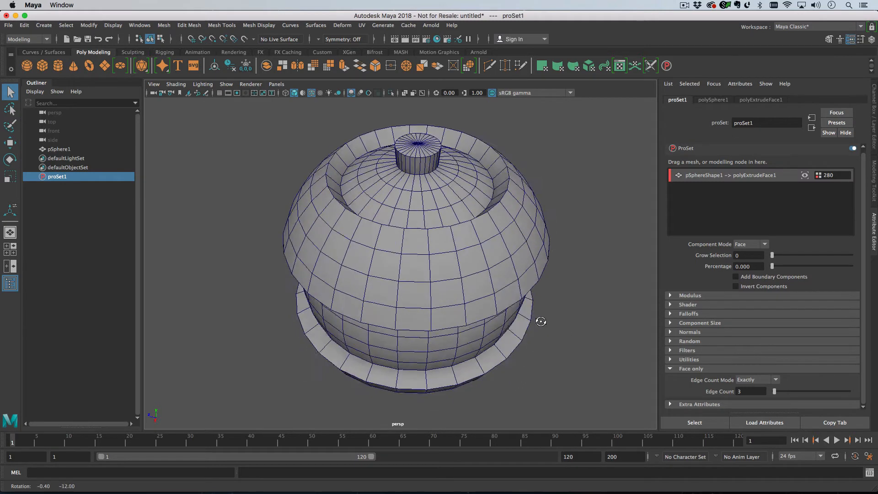
drag(541, 321, 527, 321)
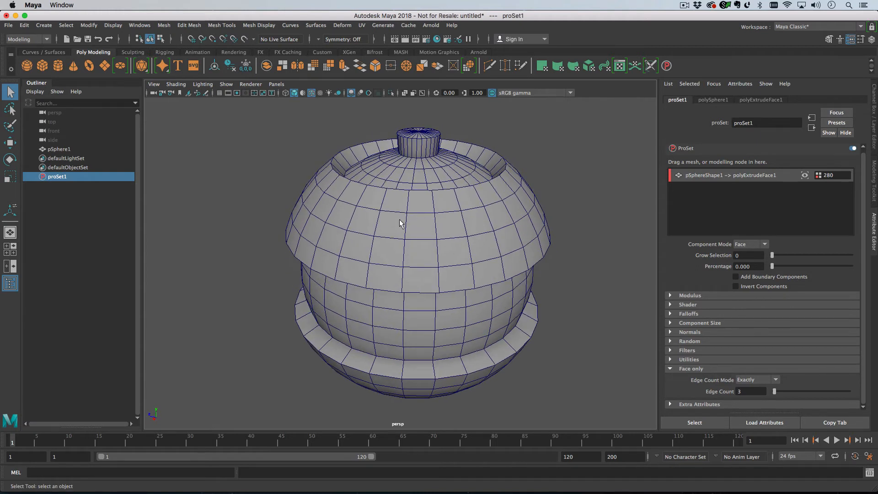
Create a second ProSet using deleteComponent1 as its history node.
right_click(400, 224)
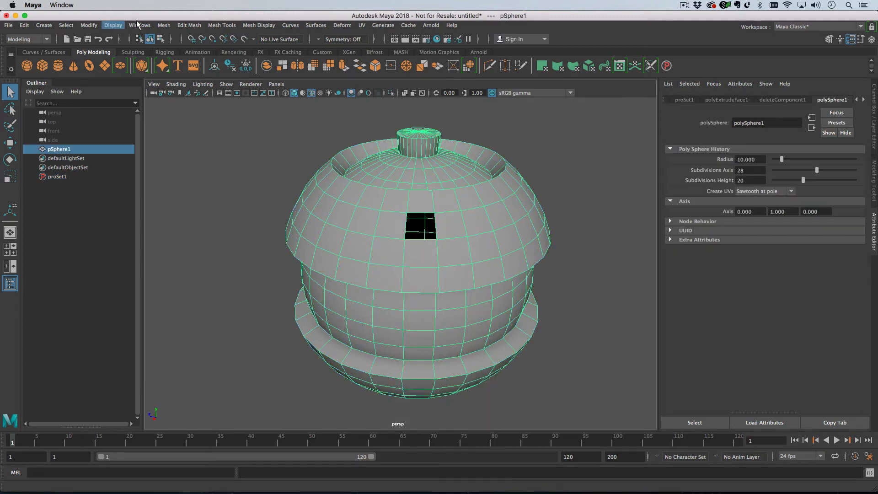
click(43, 25)
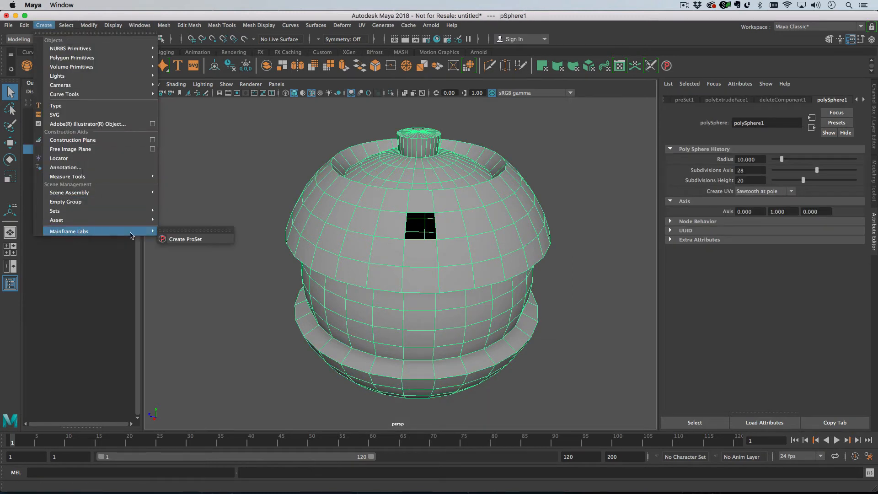
click(636, 95)
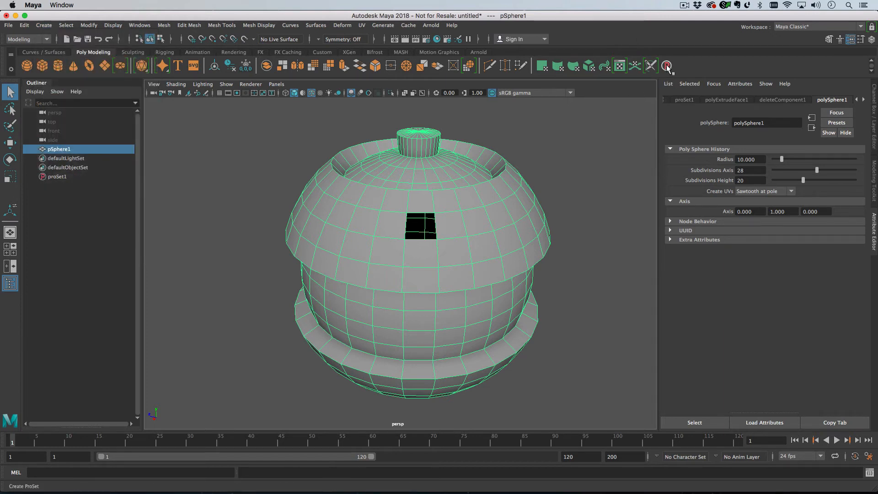
click(666, 65)
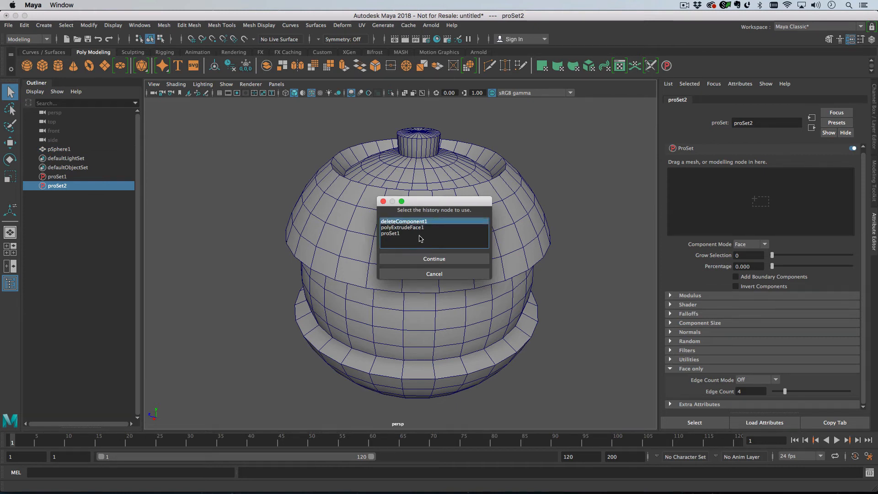
mouse_move(69, 150)
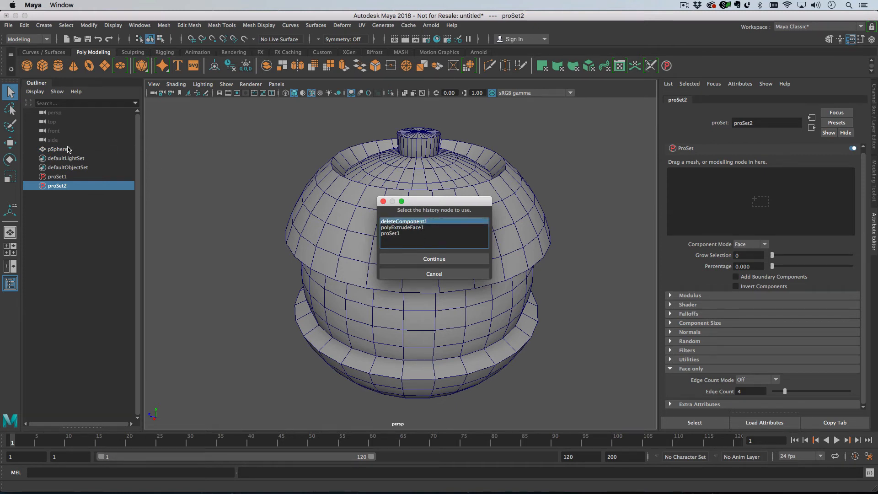
mouse_move(441, 230)
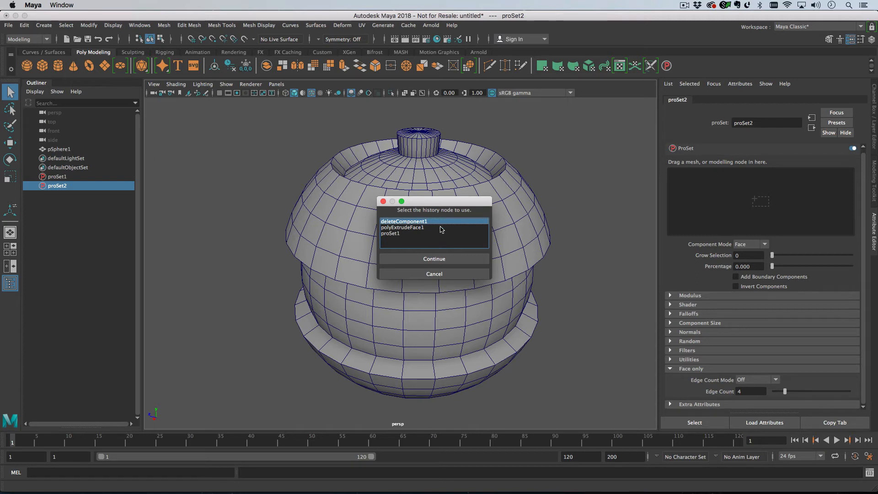
mouse_move(464, 236)
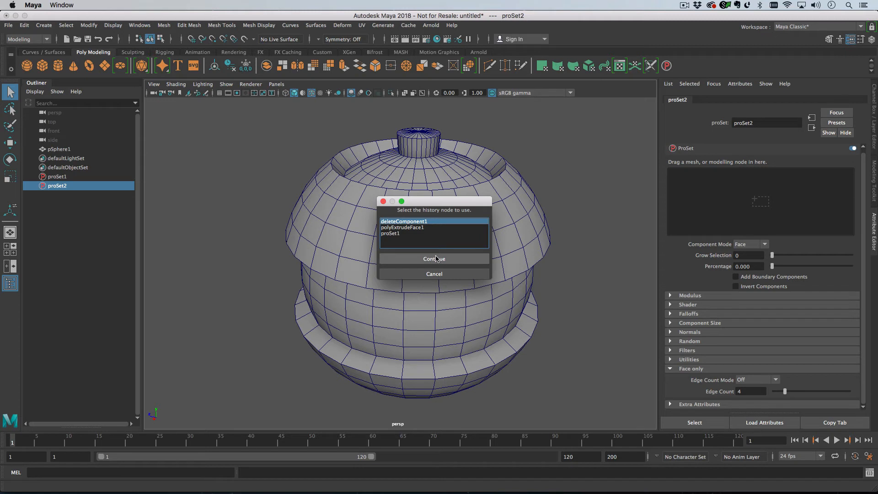
click(434, 258)
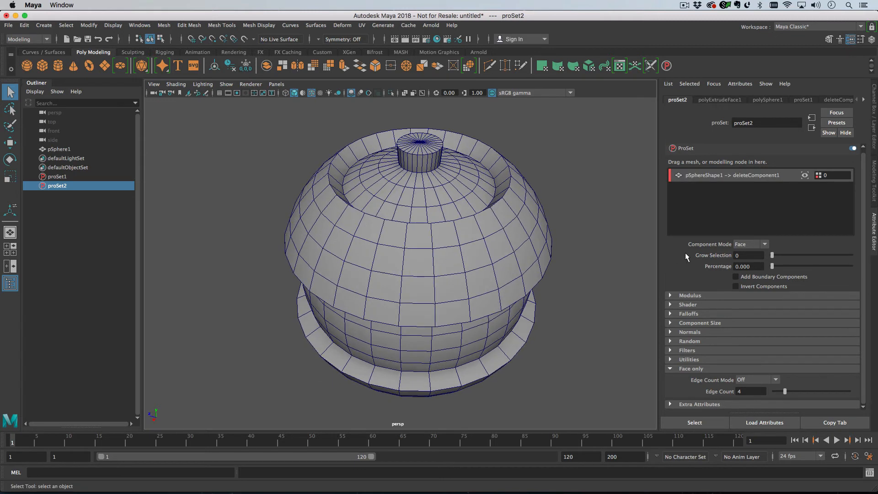
Enable Use Modulus with Modulus 7 so only every seventh face is deleted.
click(690, 295)
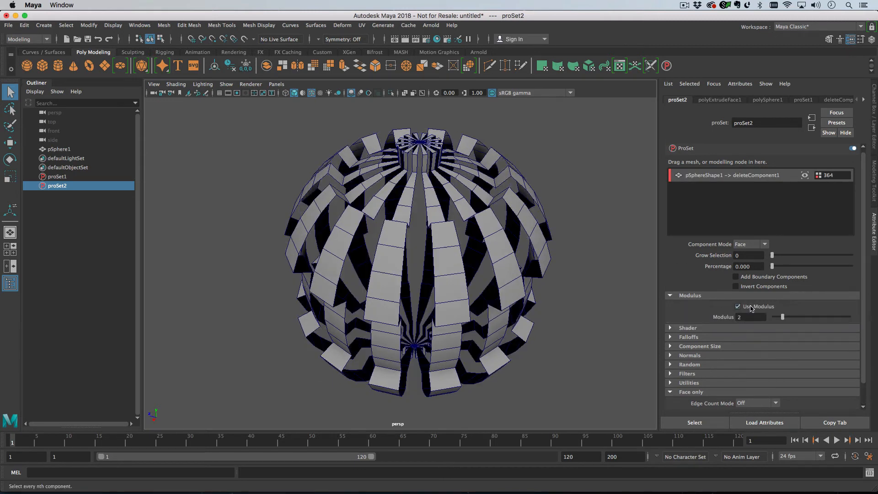
drag(782, 317, 799, 317)
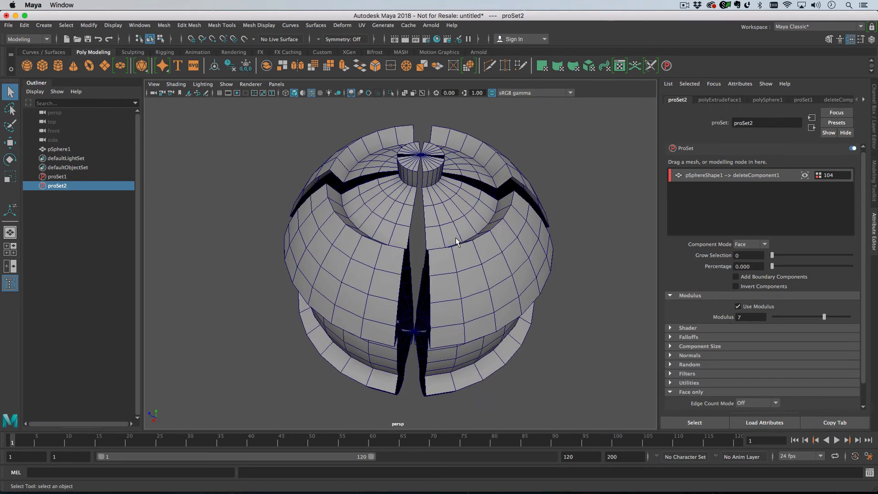
Extrude the sphere's remaining faces with Thickness 0.9, then select pSphere1.
click(440, 249)
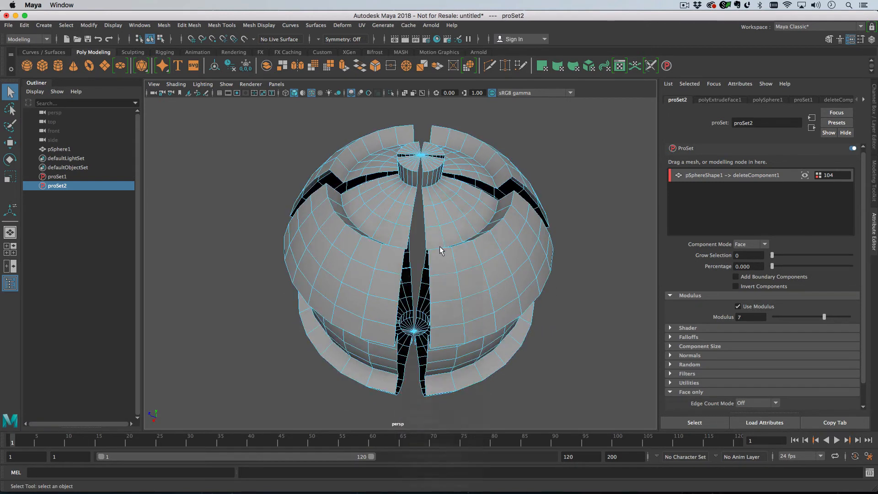
click(439, 250)
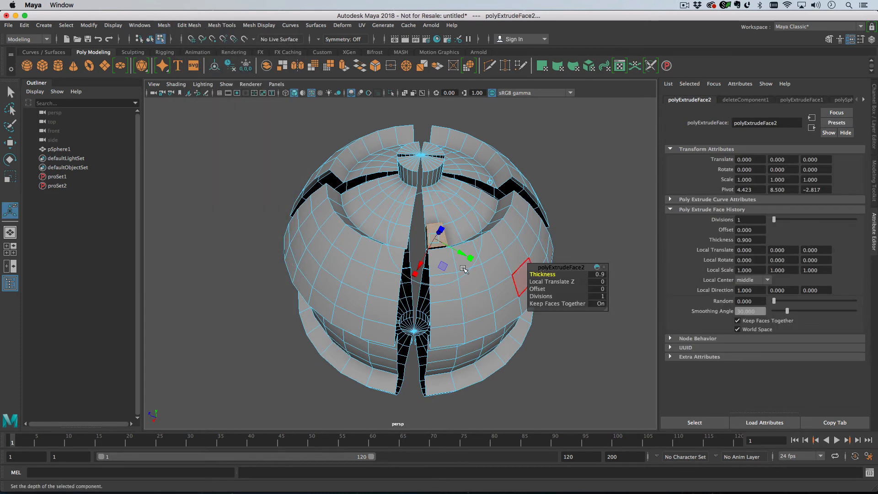
click(59, 149)
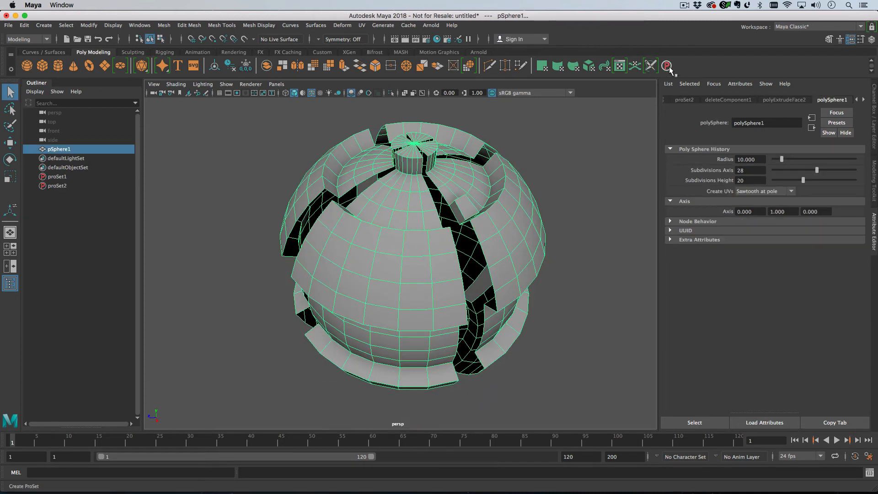
Create a third ProSet on polyExtrudeFace2 with Add Boundary Components checked.
click(667, 65)
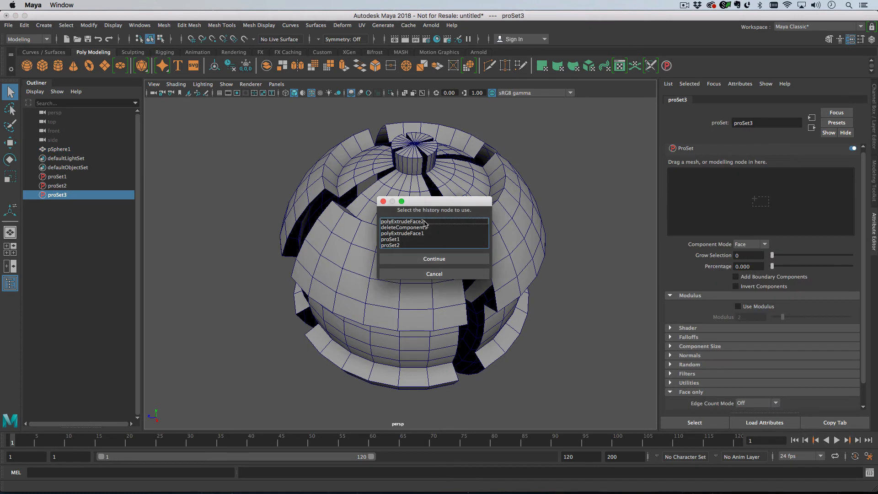
click(434, 258)
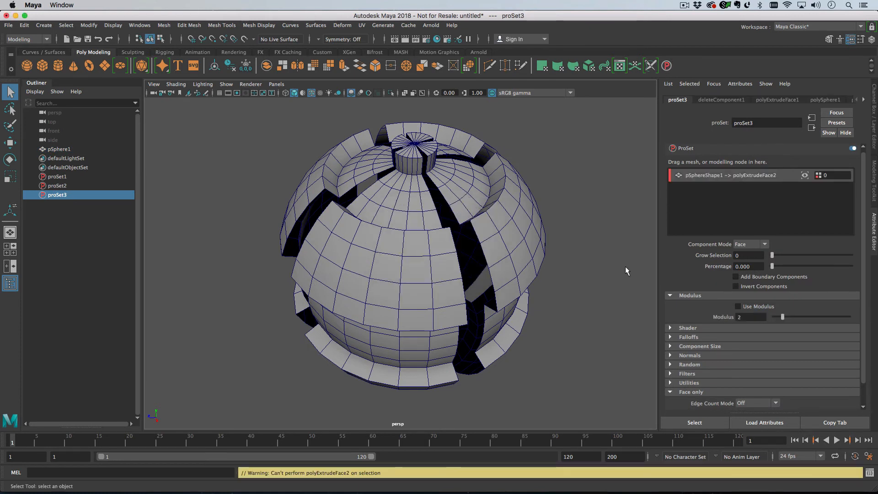
click(735, 276)
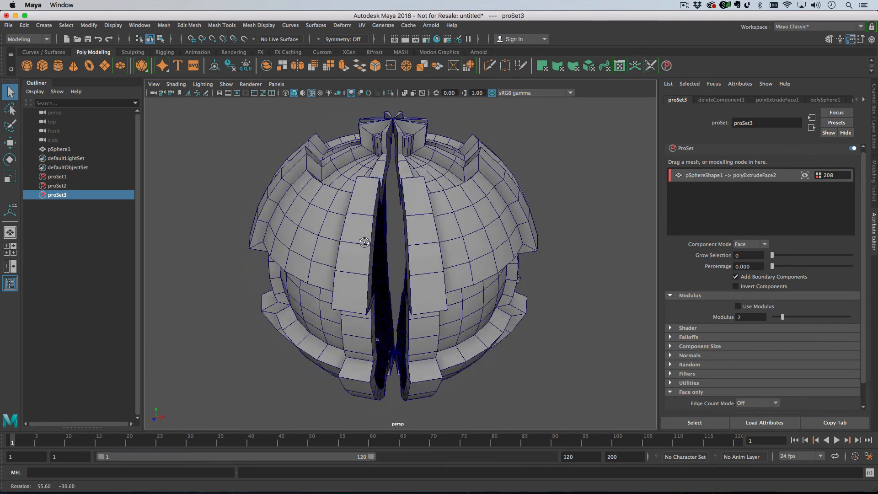
drag(364, 242, 375, 275)
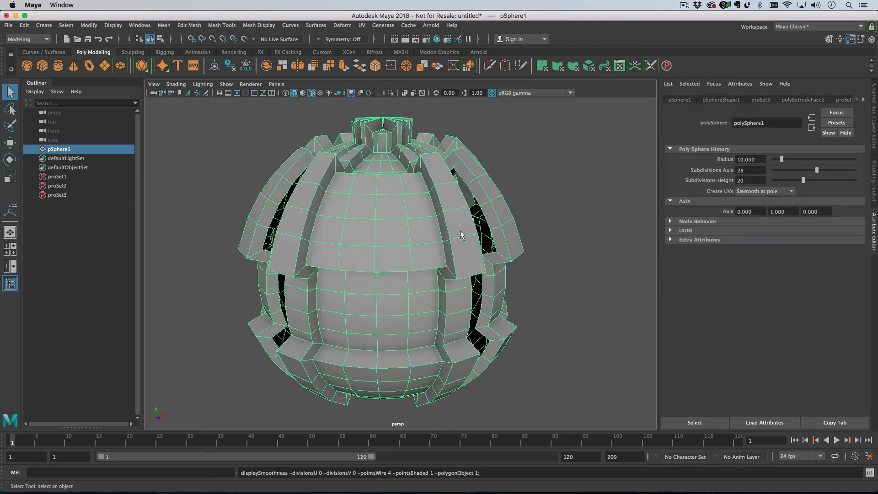
Deselect the sphere for a clean shaded view, then select proSet2 in the Outliner.
click(311, 92)
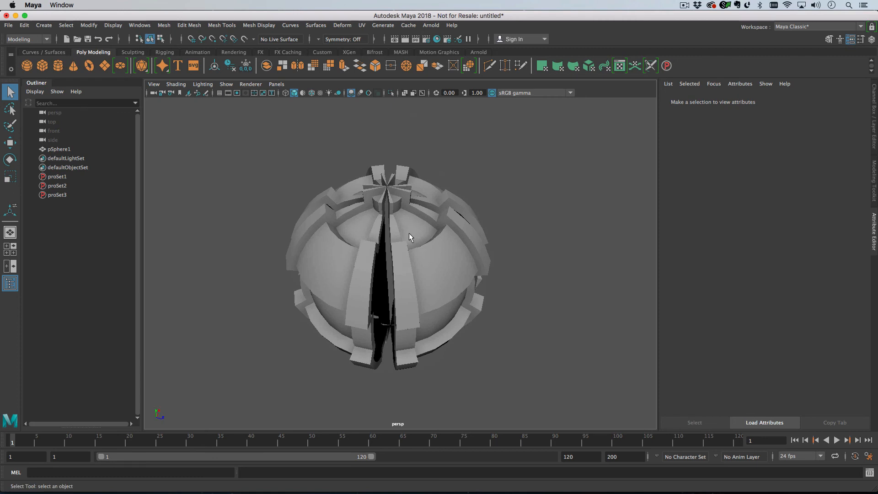
click(57, 185)
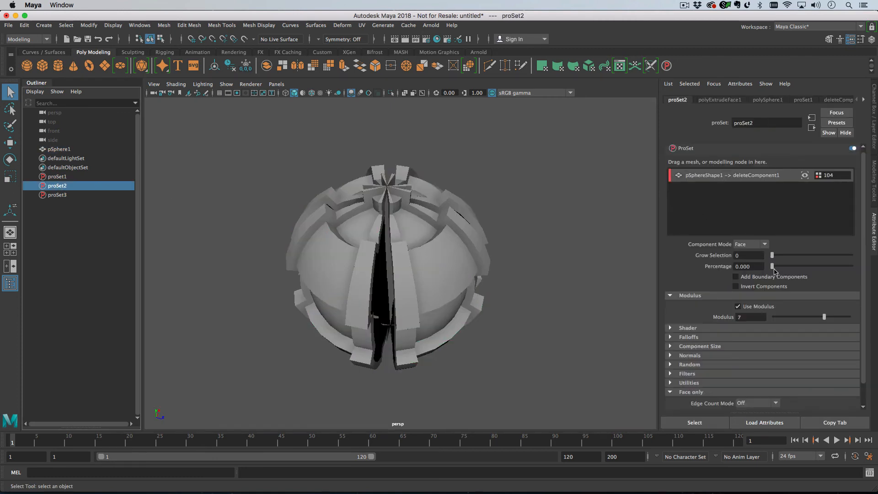
Try Modulus values 6, 7 and 2 on proSet2, then settle on deleting every fourteenth face.
drag(823, 317, 814, 317)
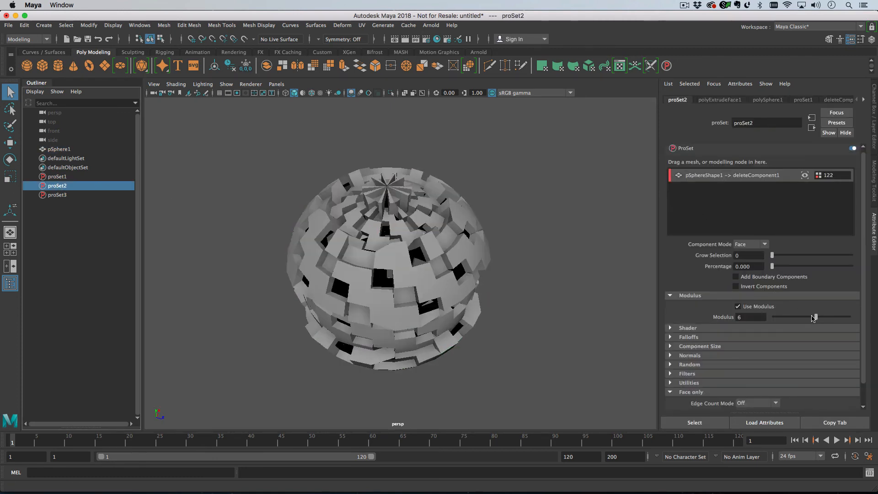
drag(814, 316, 799, 317)
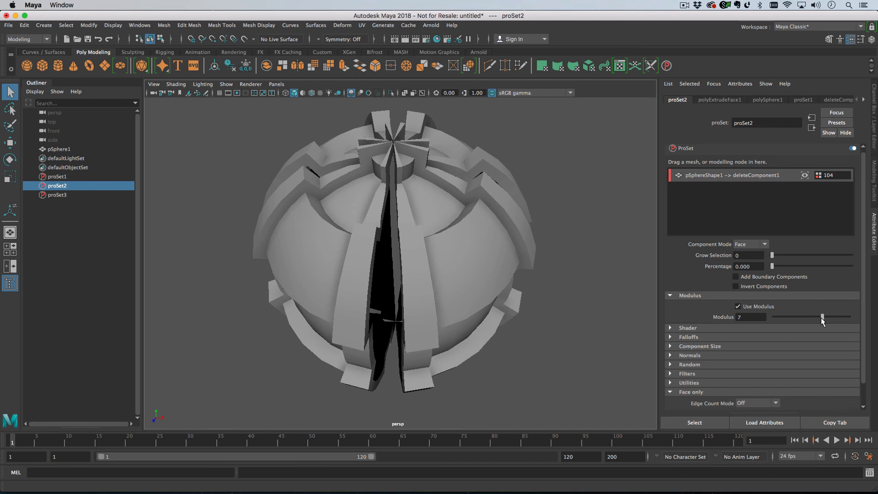
drag(822, 317, 779, 317)
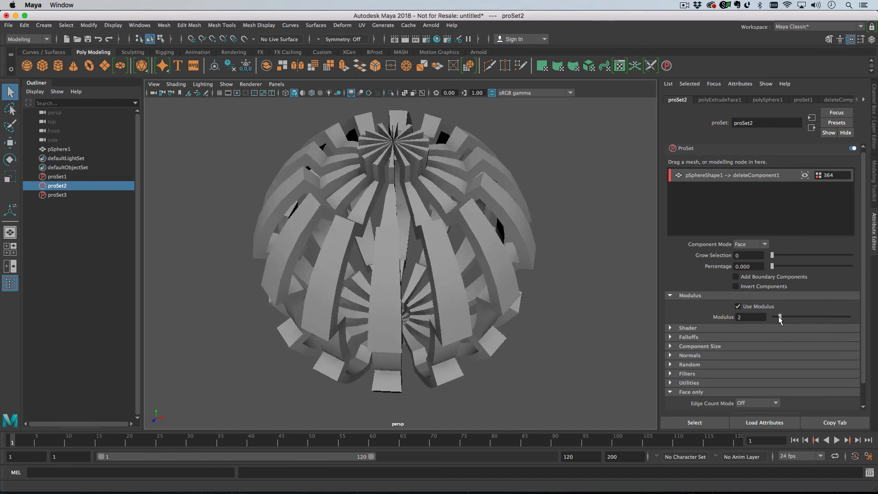
drag(397, 258, 373, 259)
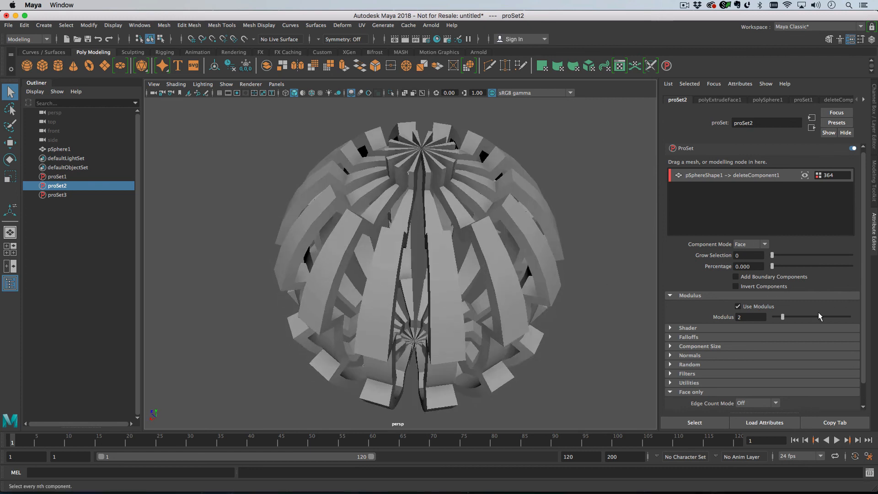
drag(783, 317, 835, 317)
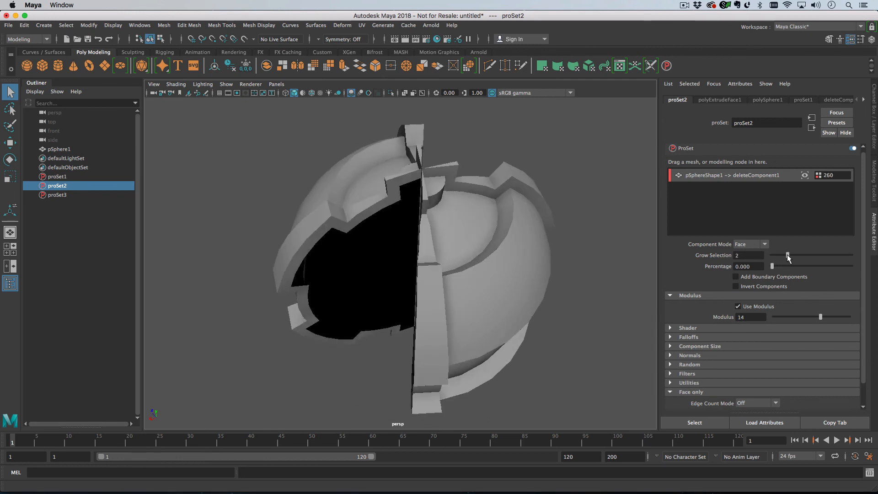
Try Grow Selection values 5, 3 and 0 on proSet2, ending back at 2 rings.
drag(788, 255, 812, 255)
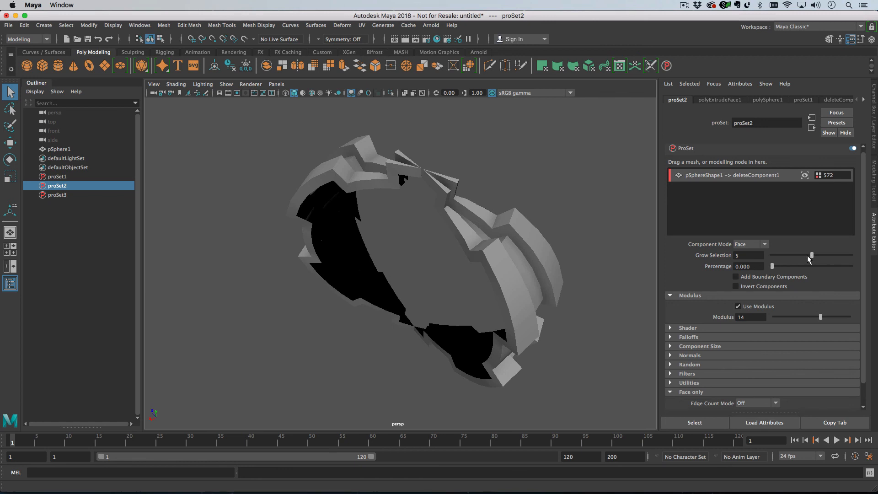
drag(812, 257, 795, 256)
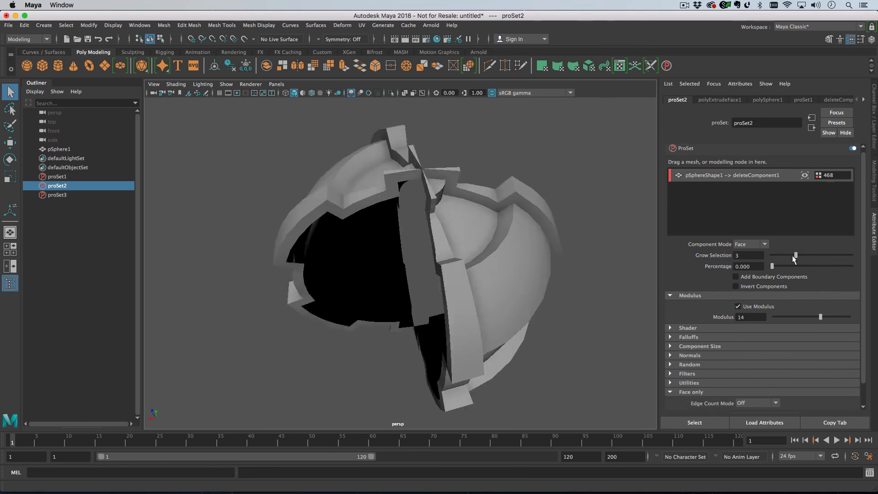
drag(795, 256, 772, 256)
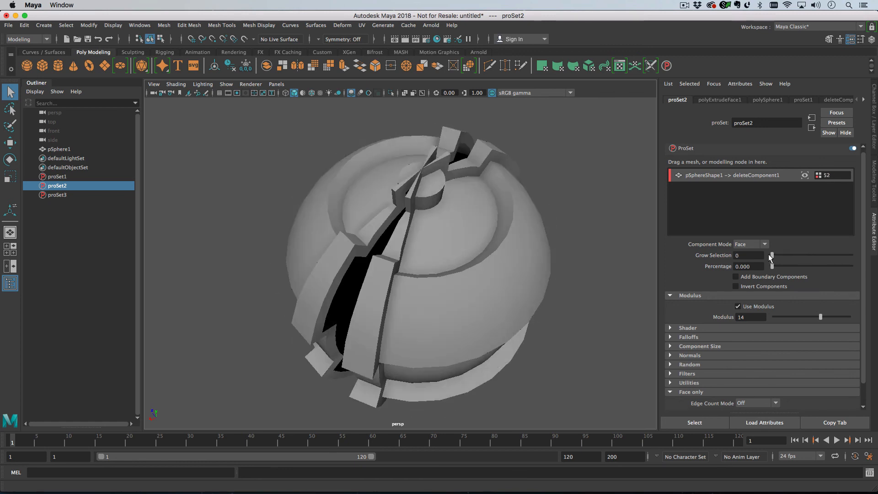
drag(772, 258, 789, 258)
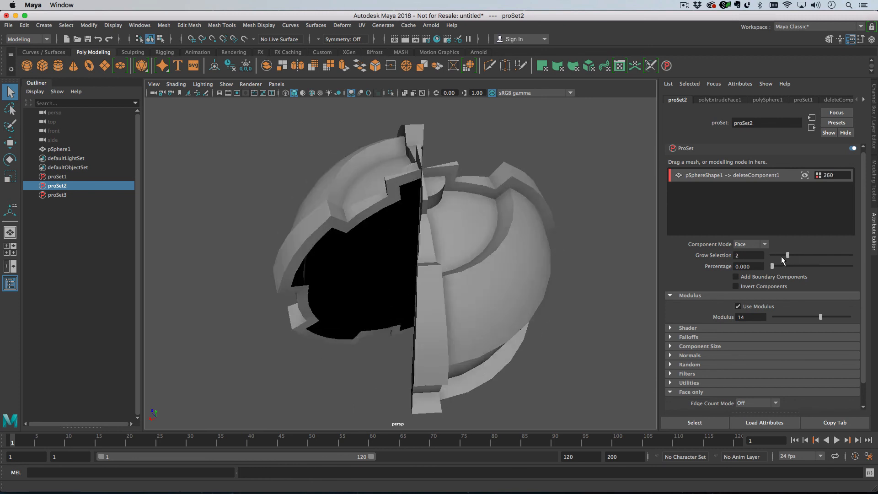